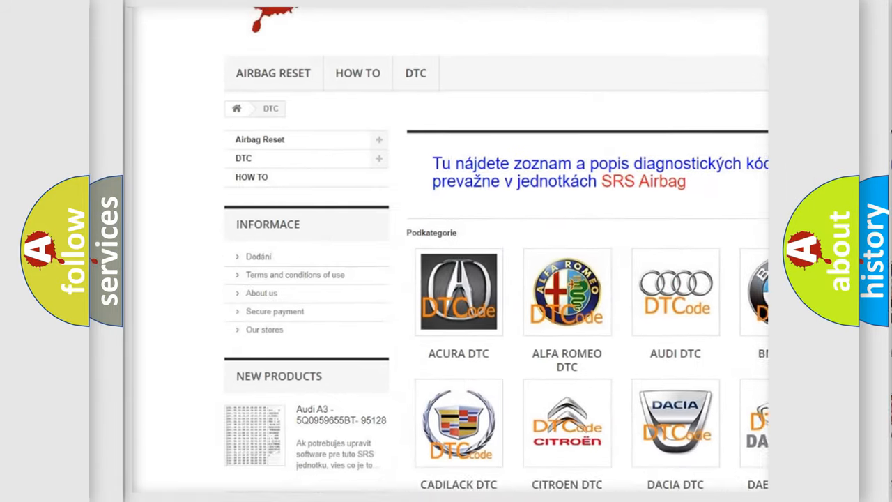
{"action": "scroll", "scroll_direction": "down", "scroll_amount": 3}
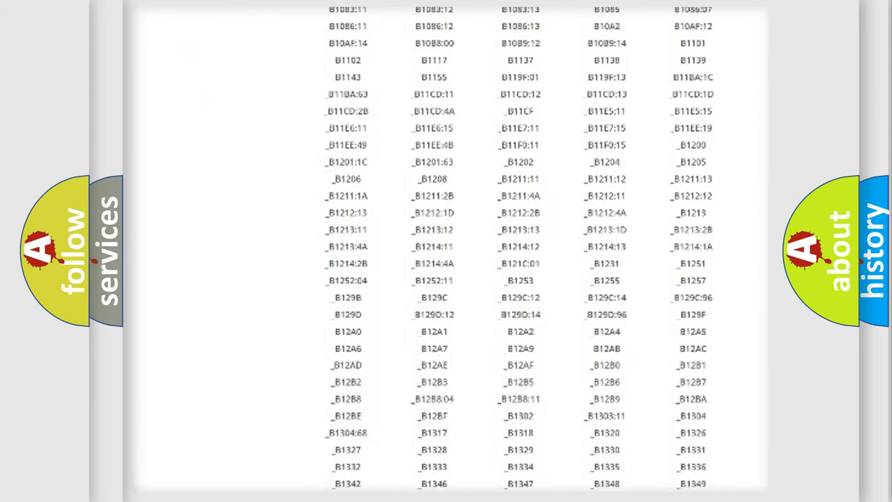
{"action": "scroll", "scroll_direction": "down", "scroll_amount": 3}
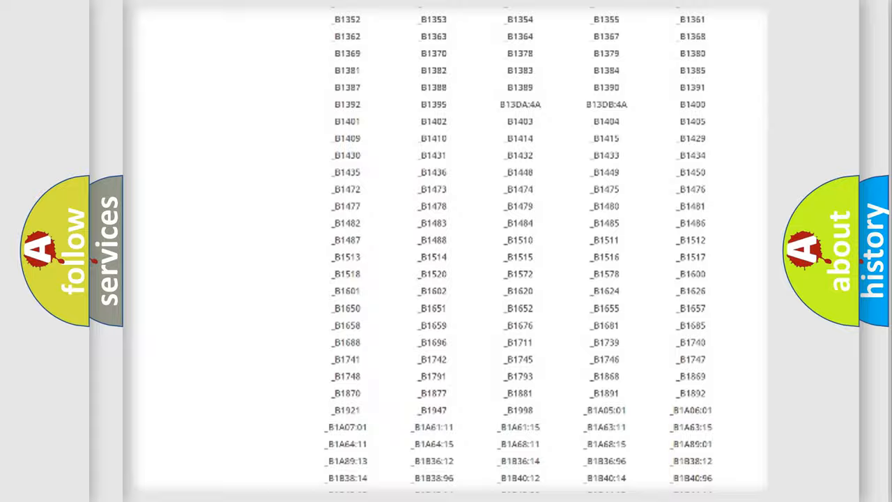